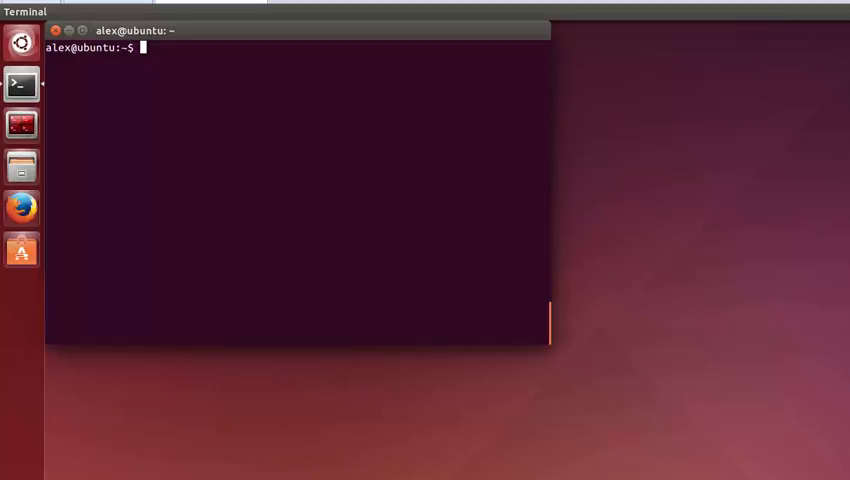
mouse_move(505, 177)
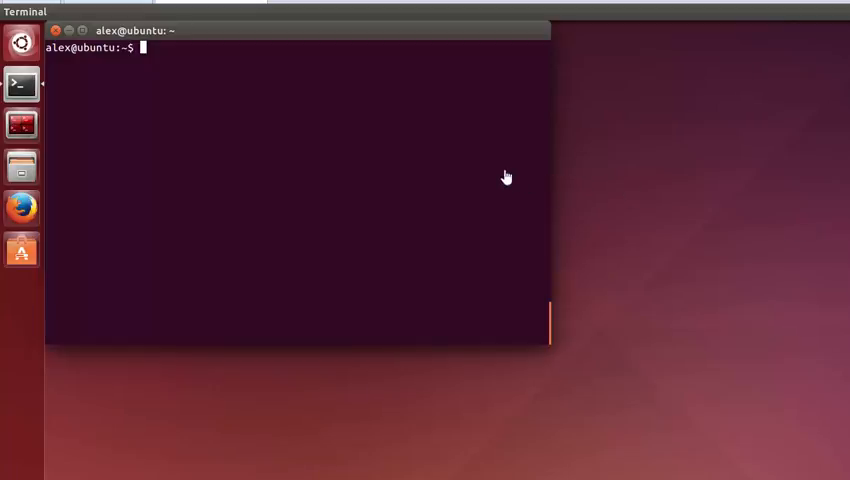
mouse_move(337, 104)
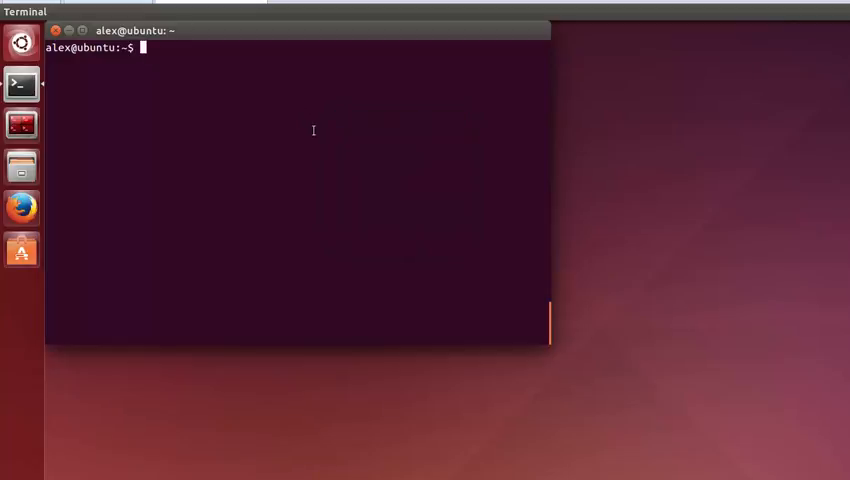
Step: Add the trusty-pgdg PostgreSQL repository to sources.list and import its signing key
right_click(313, 130)
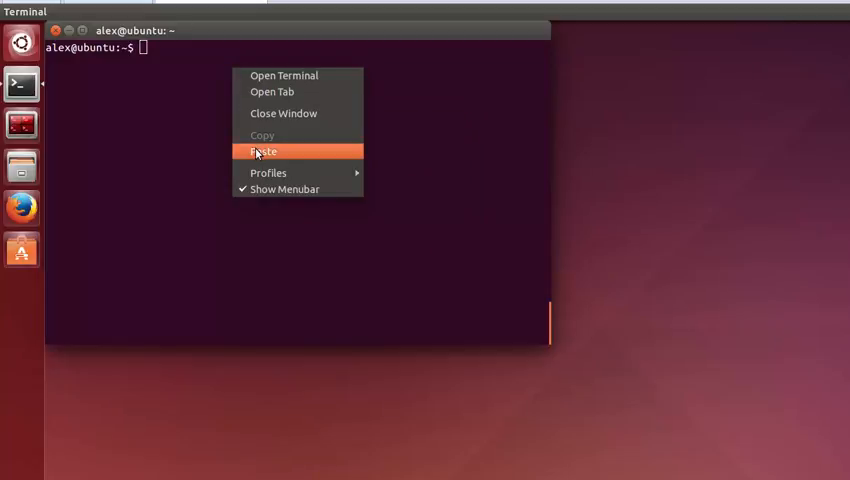
click(264, 151)
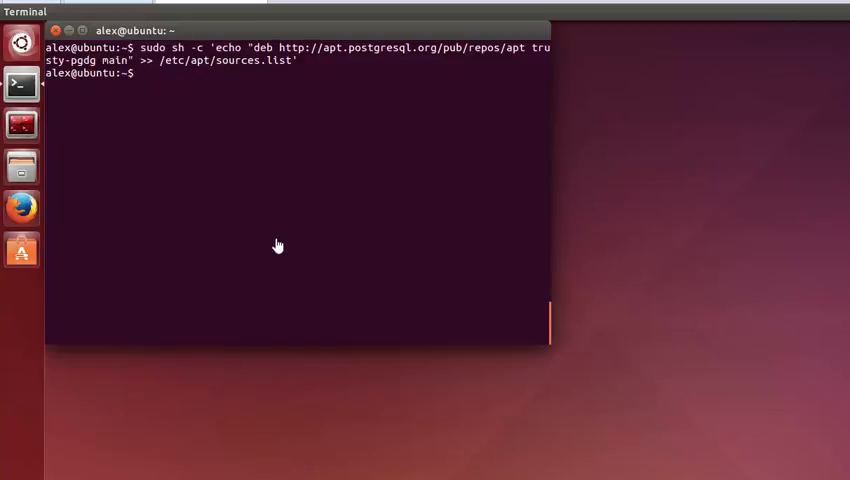
text(wget --quiet -O - http://apt.postgresql.org/pub/repos/apt/ACCC4CF8.asc | sudo apt-key add -)
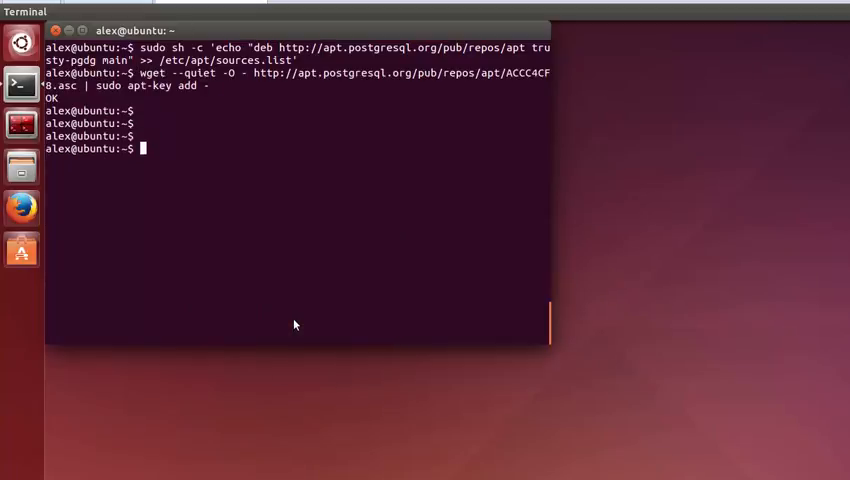
Step: Refresh the package lists with sudo apt-get update, then clear the terminal
text(cle)
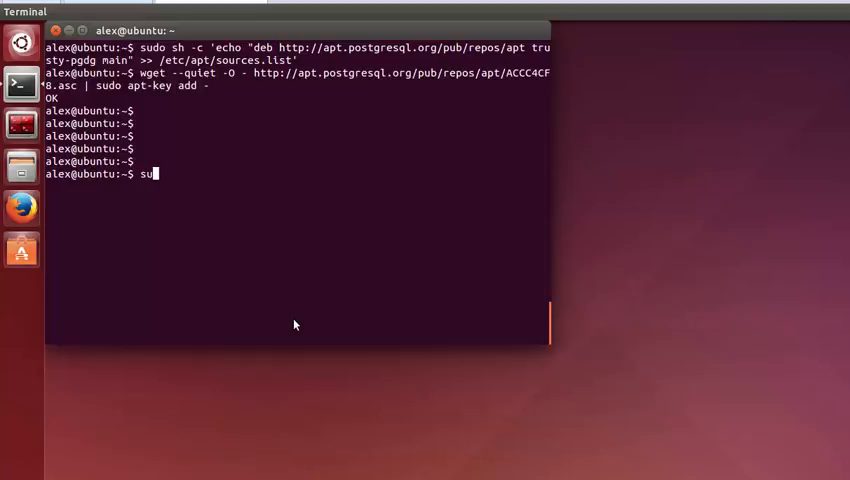
text(do)
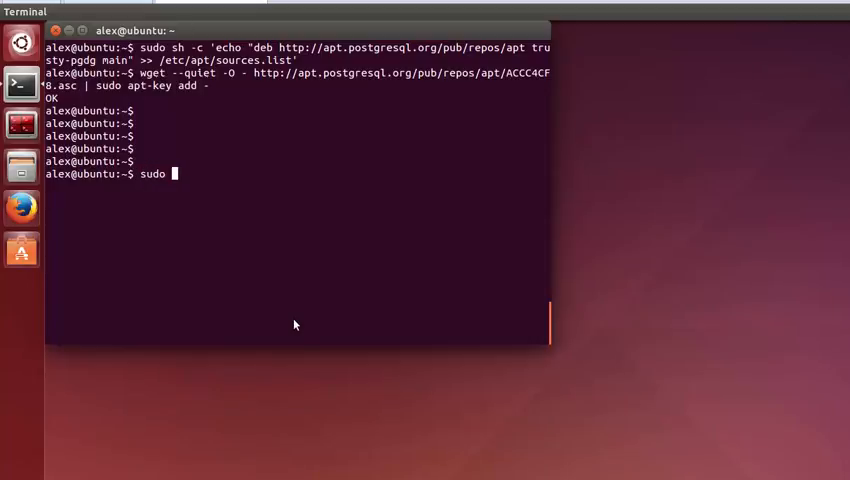
text(apt-get)
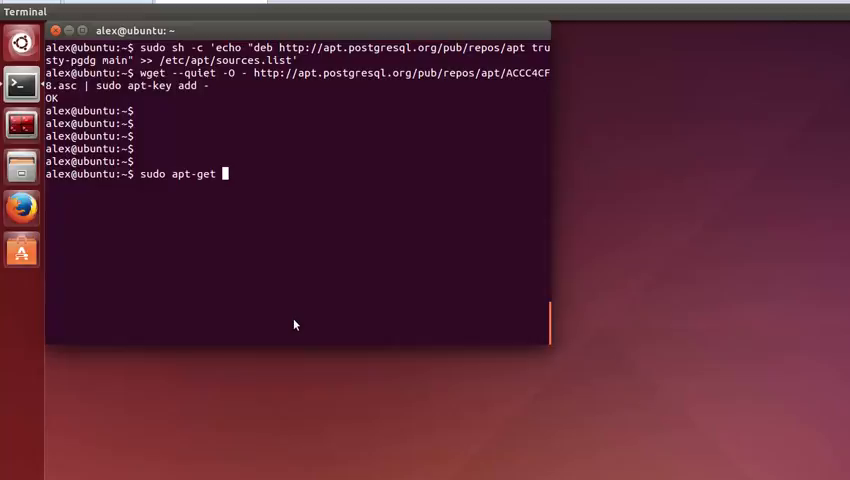
text(update)
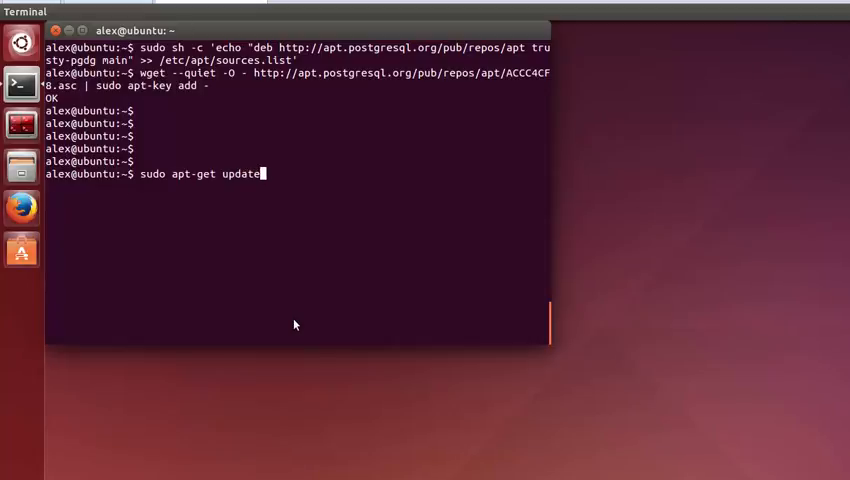
key(Return)
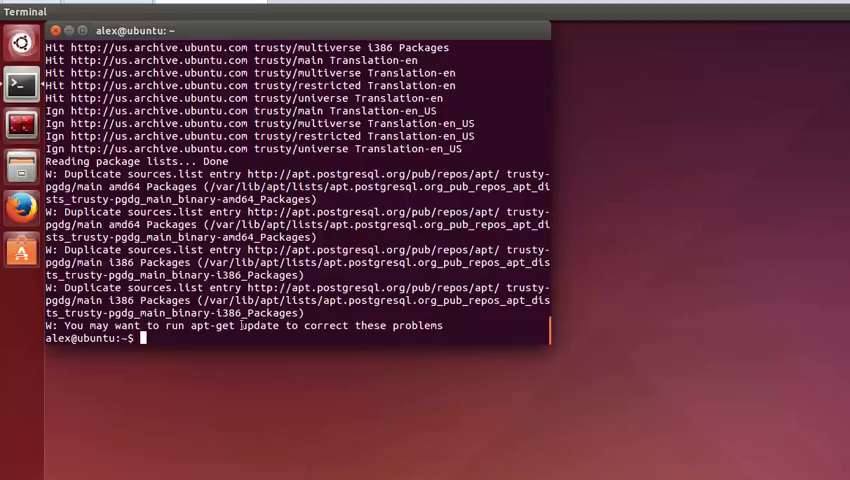
text(cle)
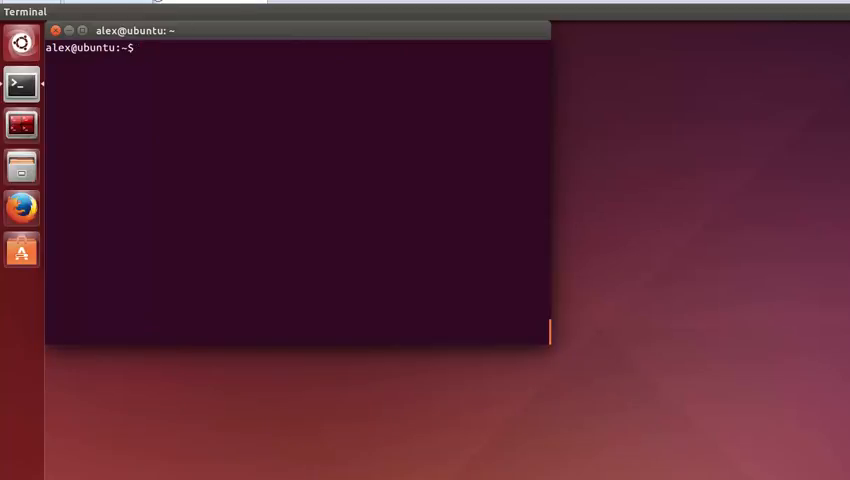
Step: Install postgresql-9.4-postgis-2.1, pgadmin3 and postgresql-contrib-9.4, confirming with y
text(sudo apt-get install postgresql-9.4-postgis-2.1 pgadmin3 postgresql-contrib-9.4)
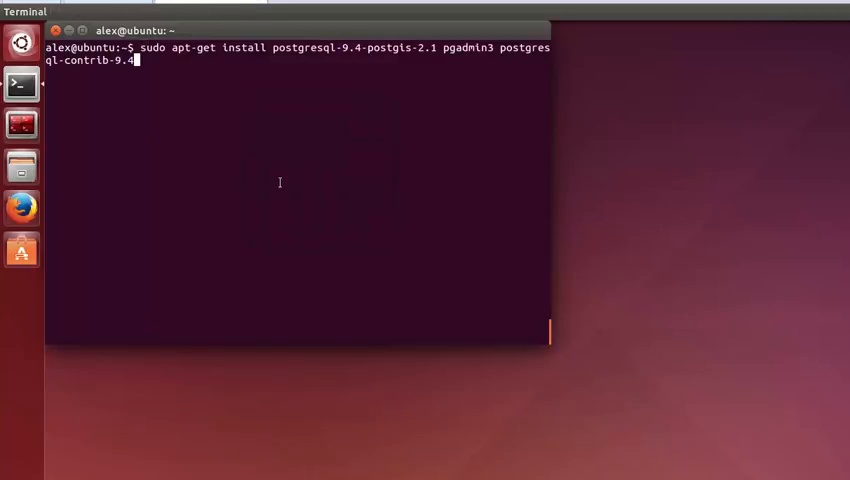
key(Return)
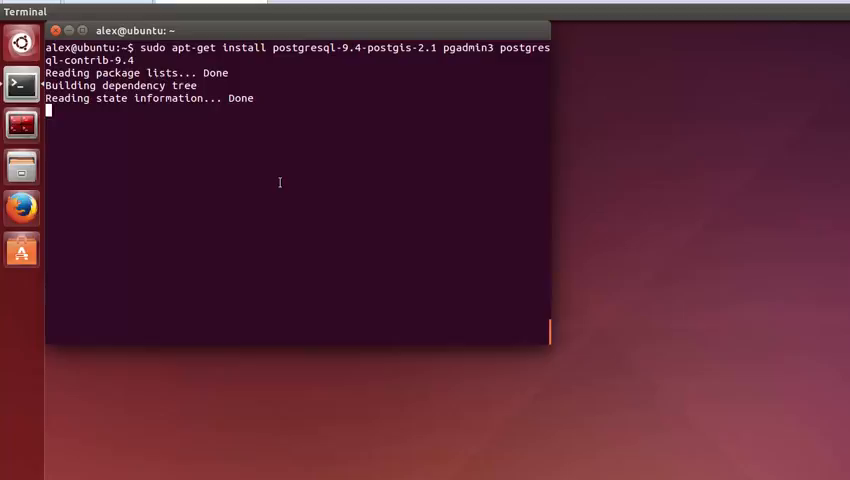
text(y)
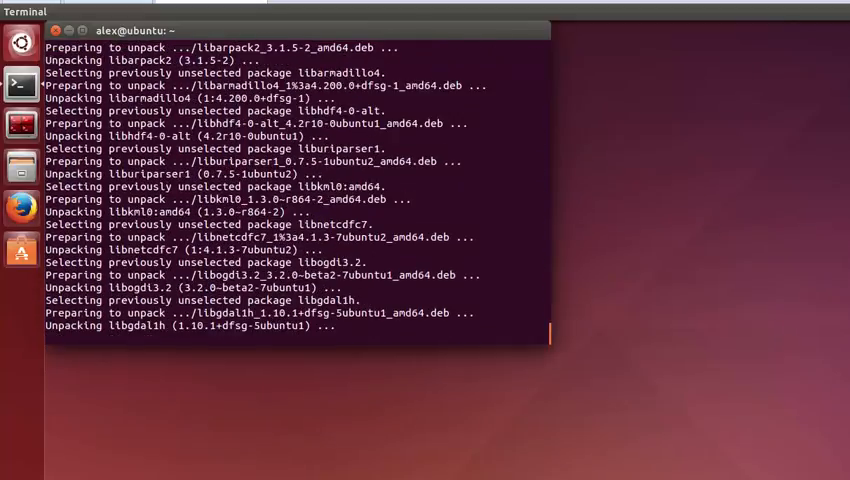
scroll(down, 3)
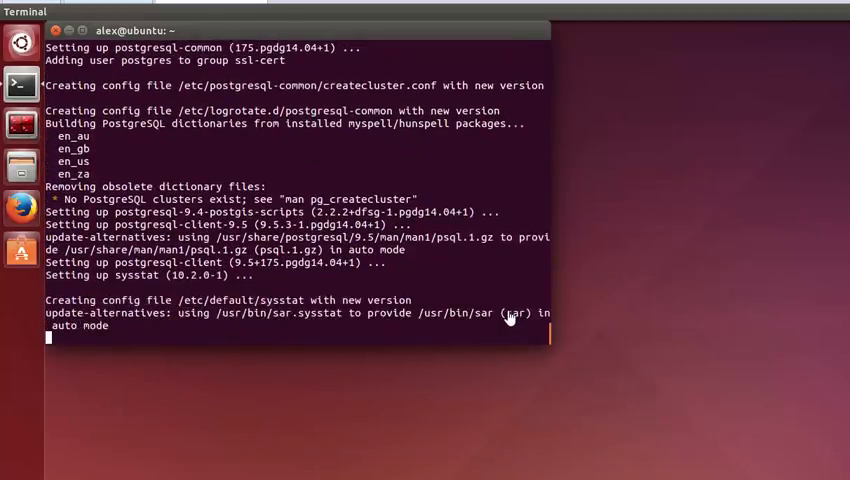
scroll(down, 3)
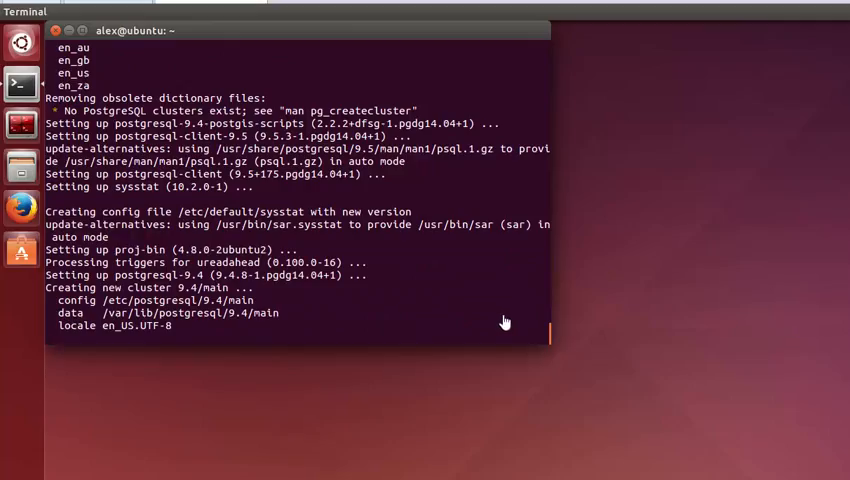
scroll(down, 3)
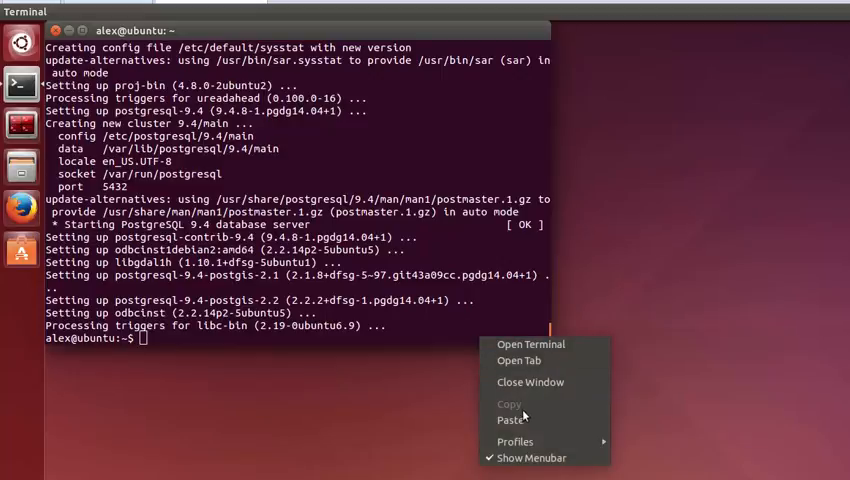
Step: As the postgres user, run createuser -d -E -i -l -P -r -s alexPostgres and enter its password twice
click(513, 419)
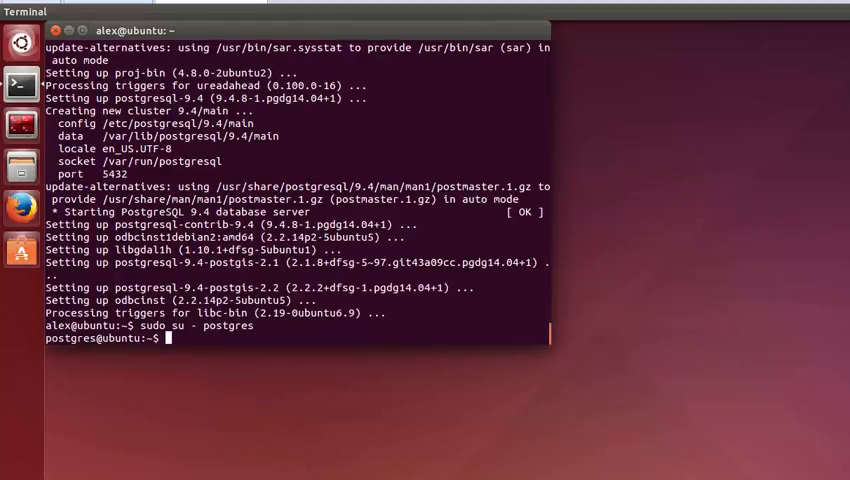
mouse_move(405, 335)
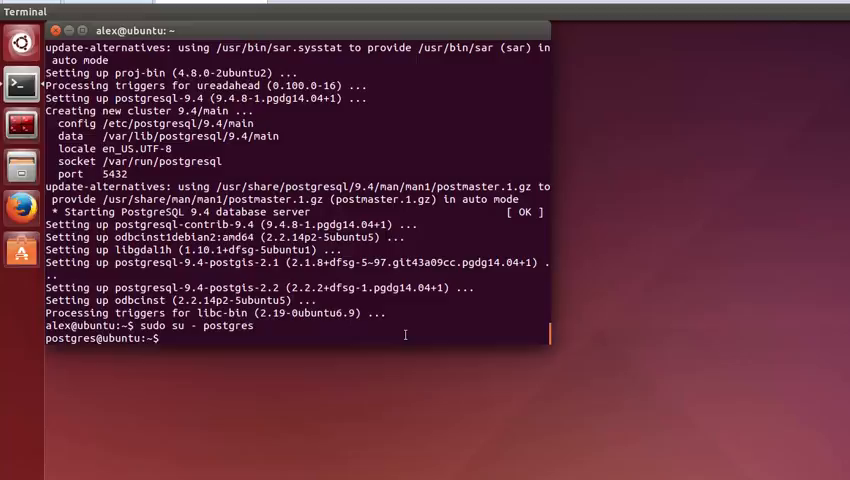
text(createuser -d -E -i -l -P -r -s)
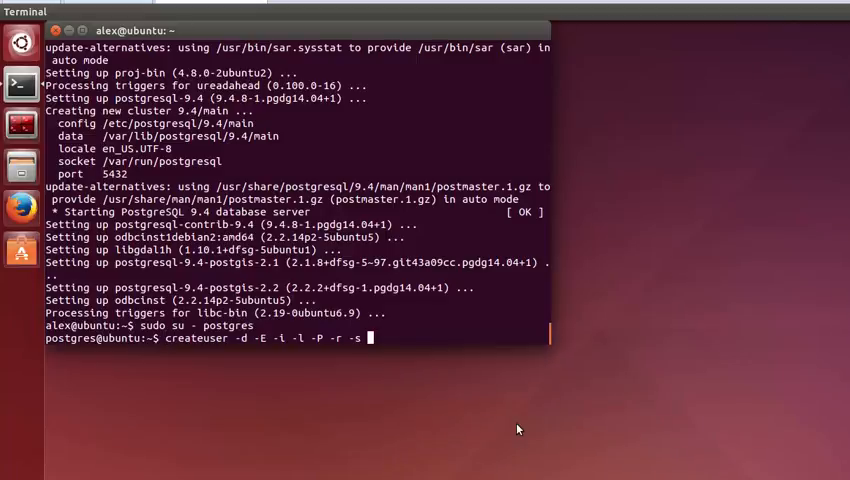
text(alex)
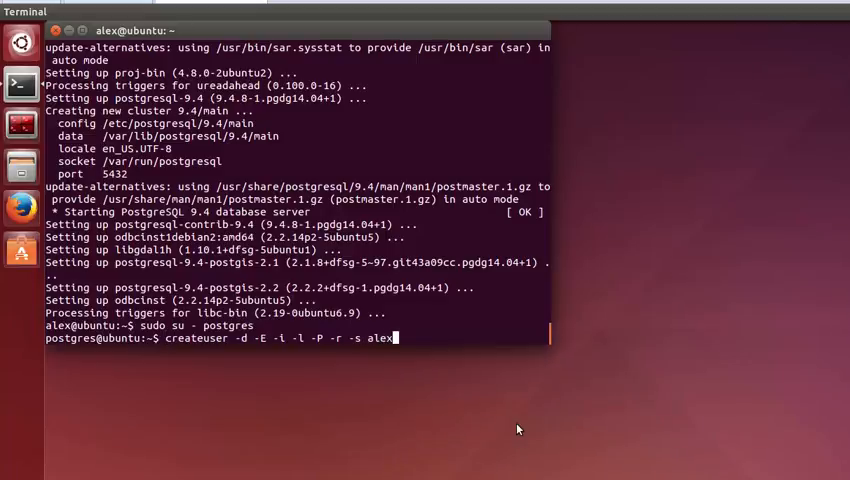
text(Postgres)
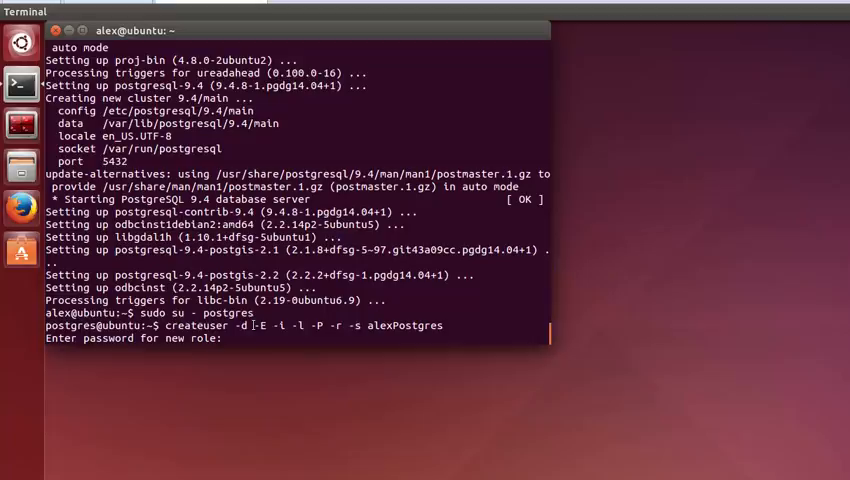
key(Return)
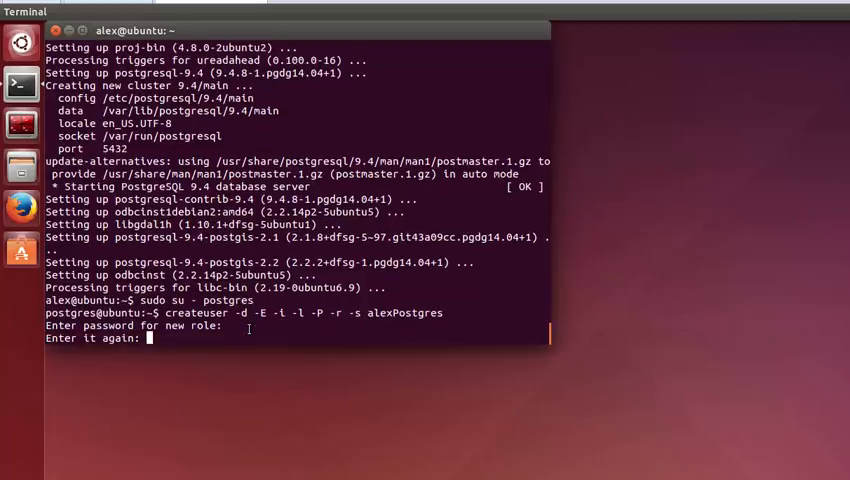
key(Return)
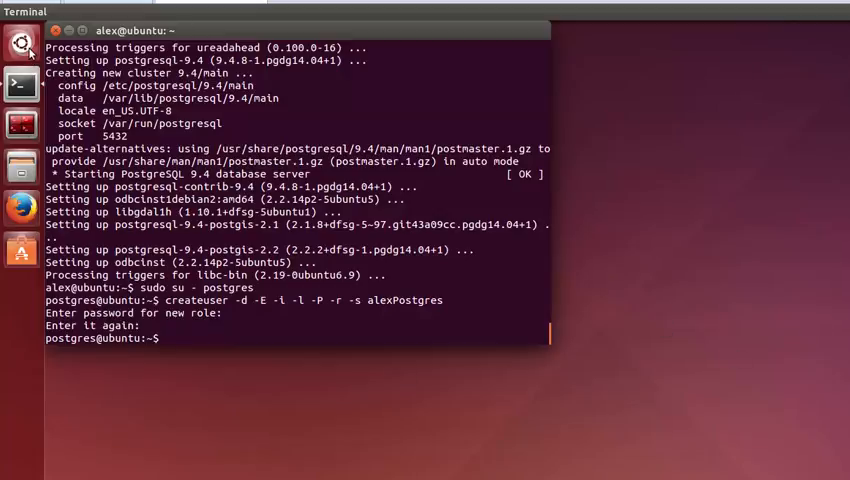
click(22, 44)
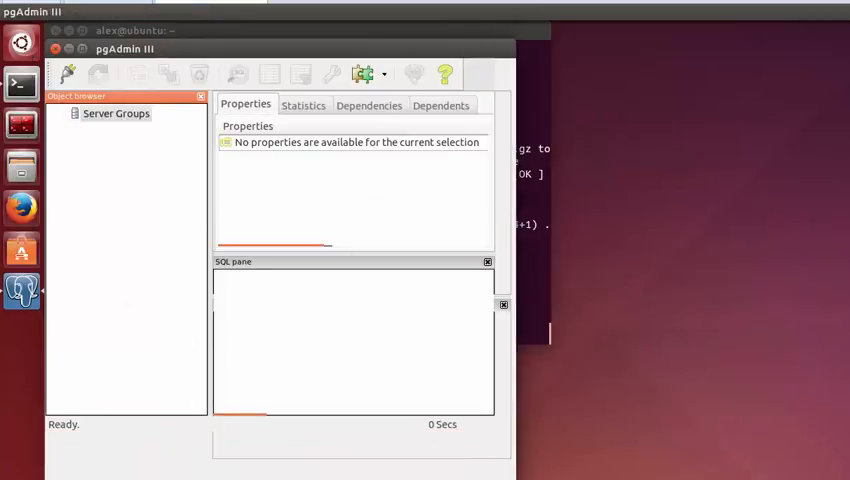
Step: Open the New Server Registration dialog from the pgAdmin III toolbar
click(116, 113)
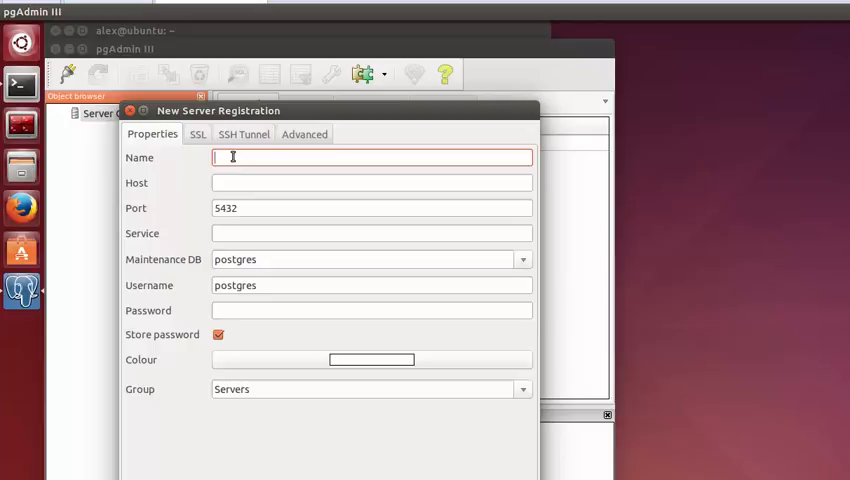
Step: Register server 'Test' on localhost with username alexPostgres
text(localhost)
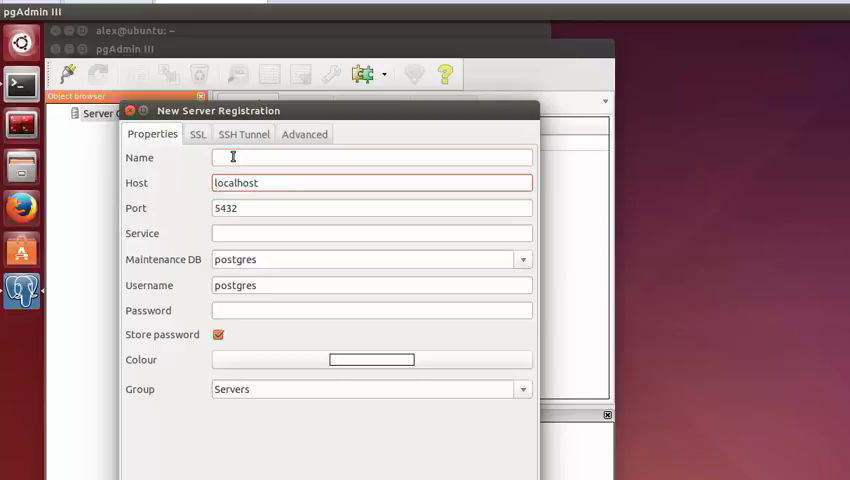
click(371, 157)
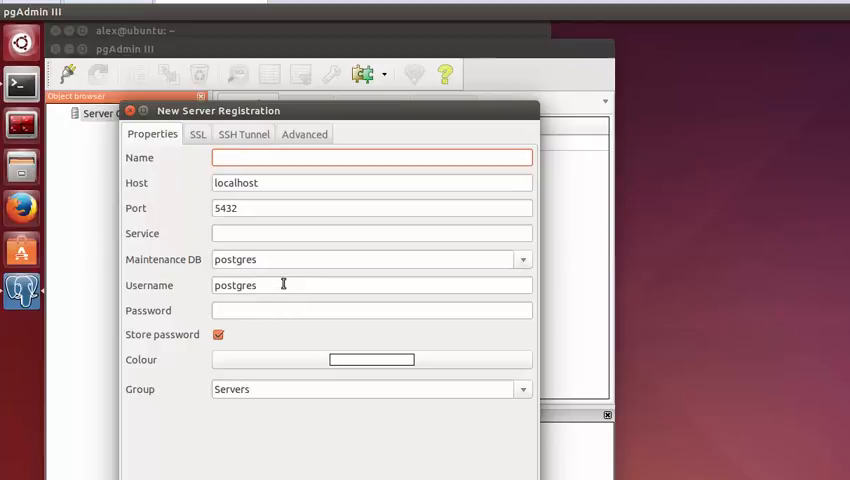
click(371, 285)
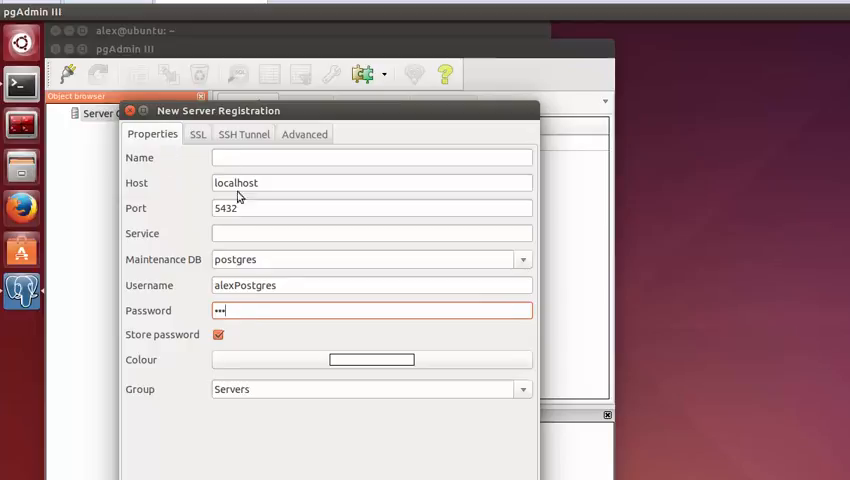
click(371, 157)
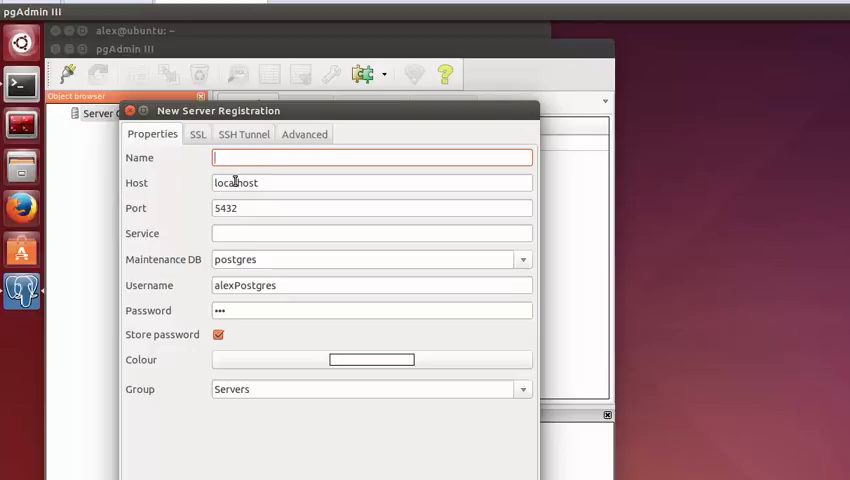
text(T)
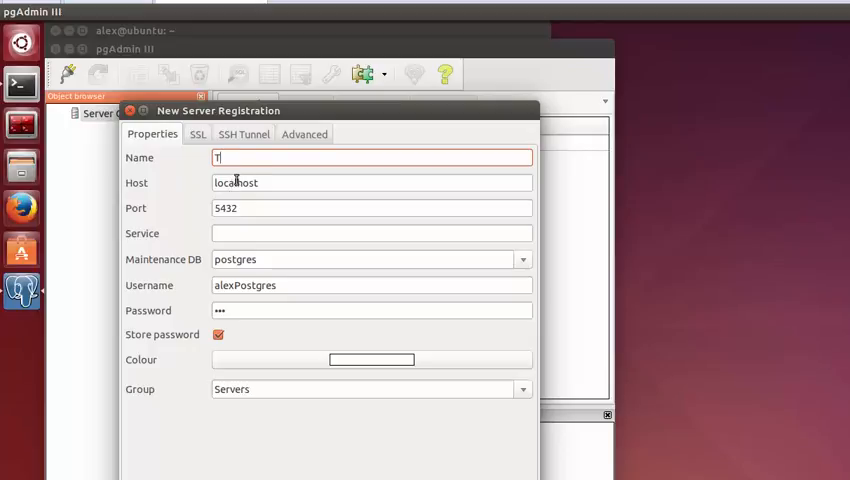
text(est)
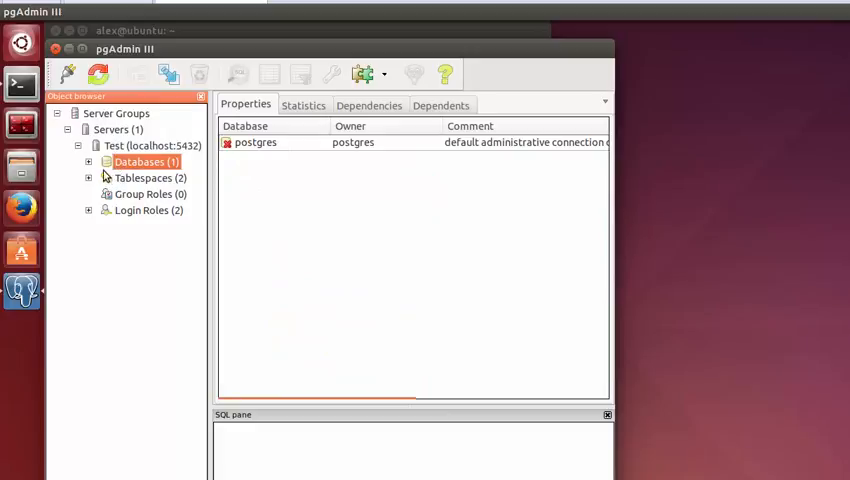
Step: Create database 'test' owned by alexPostgres from the Databases context menu
right_click(147, 161)
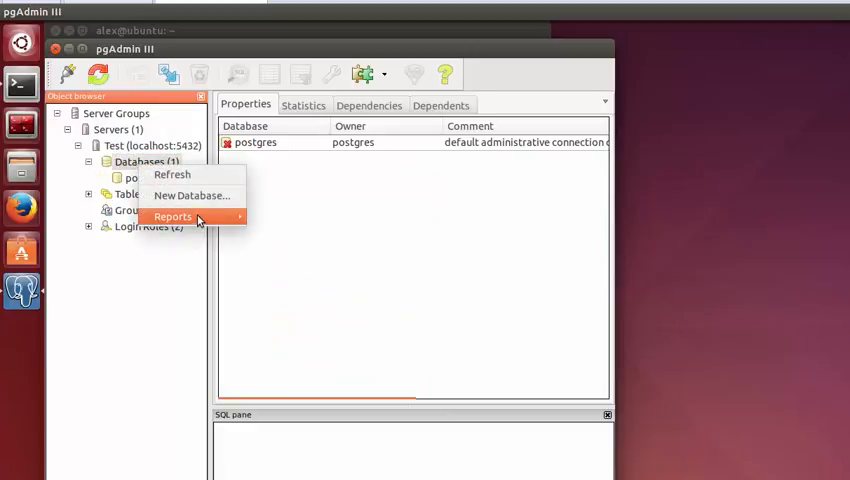
click(192, 195)
text(test)
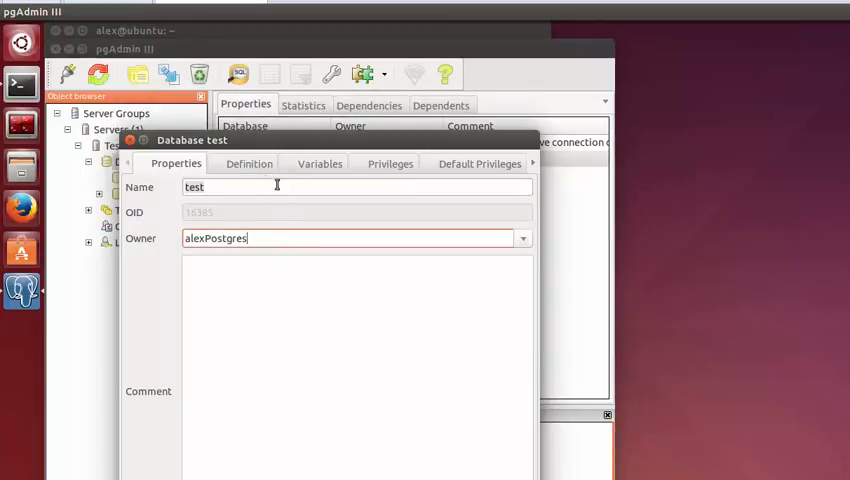
drag(192, 140, 124, 95)
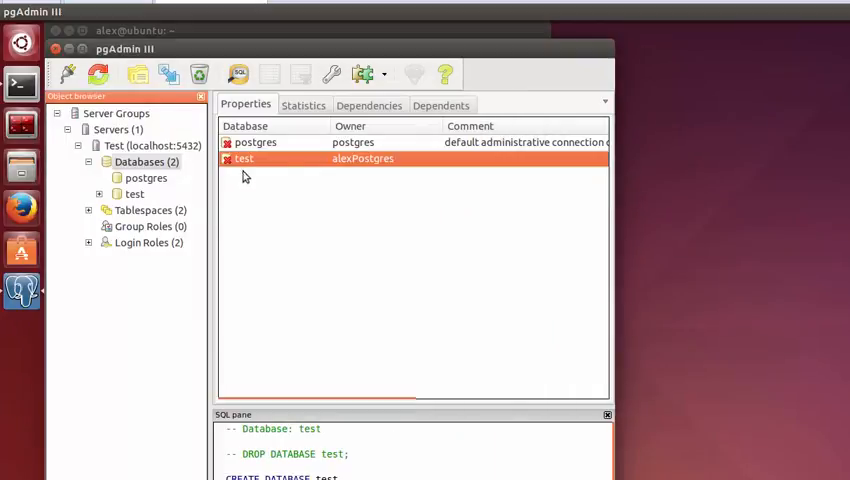
Step: Connect to the test database, then open and close a query window
right_click(245, 158)
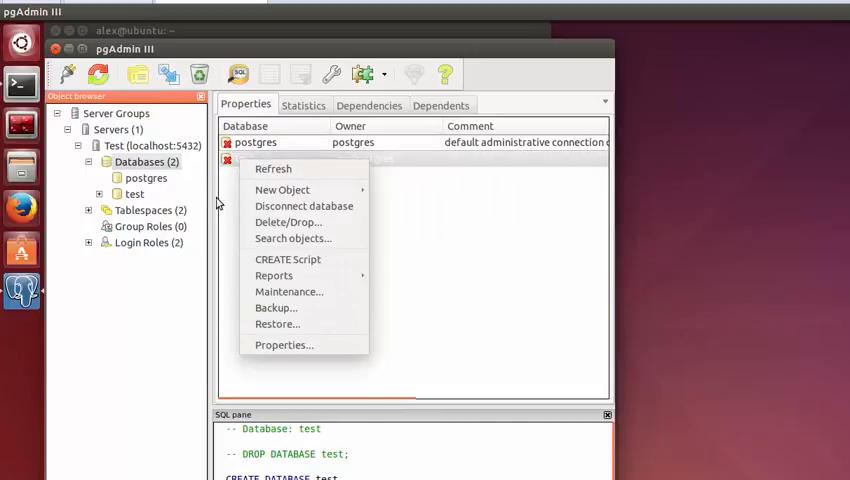
click(133, 194)
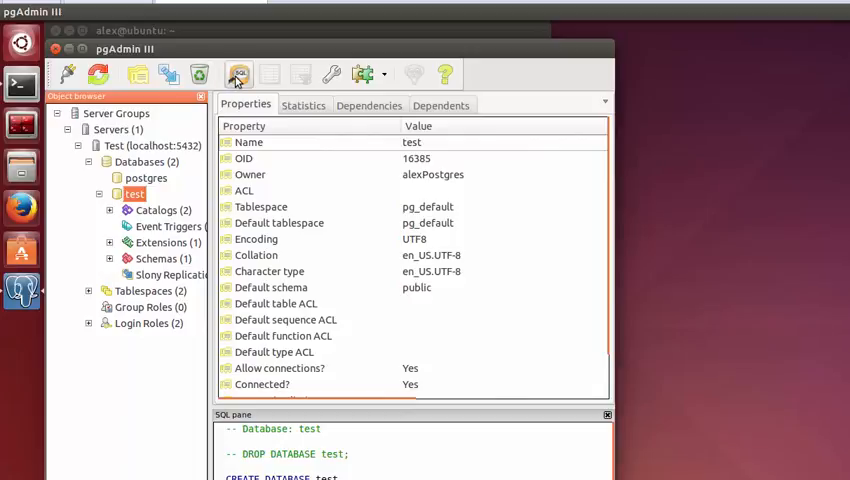
click(239, 75)
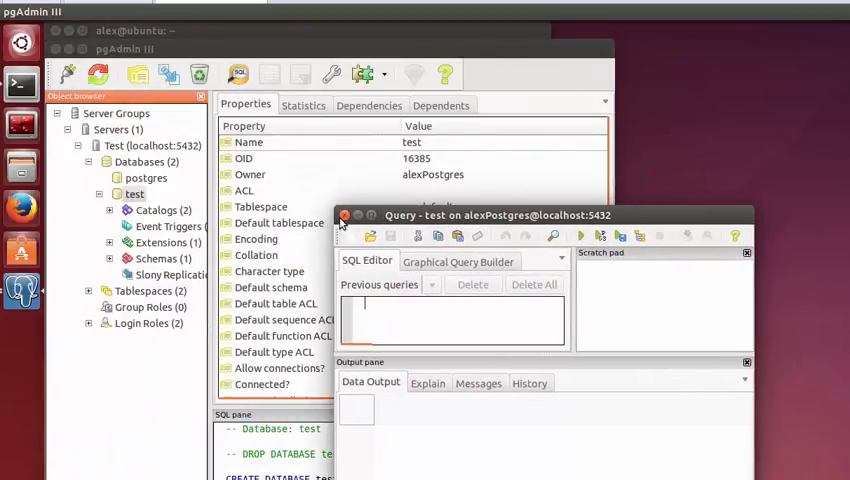
click(345, 218)
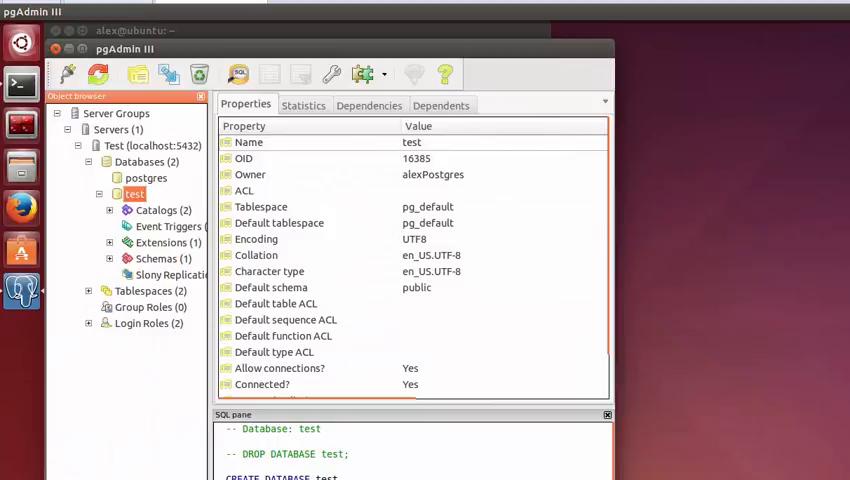